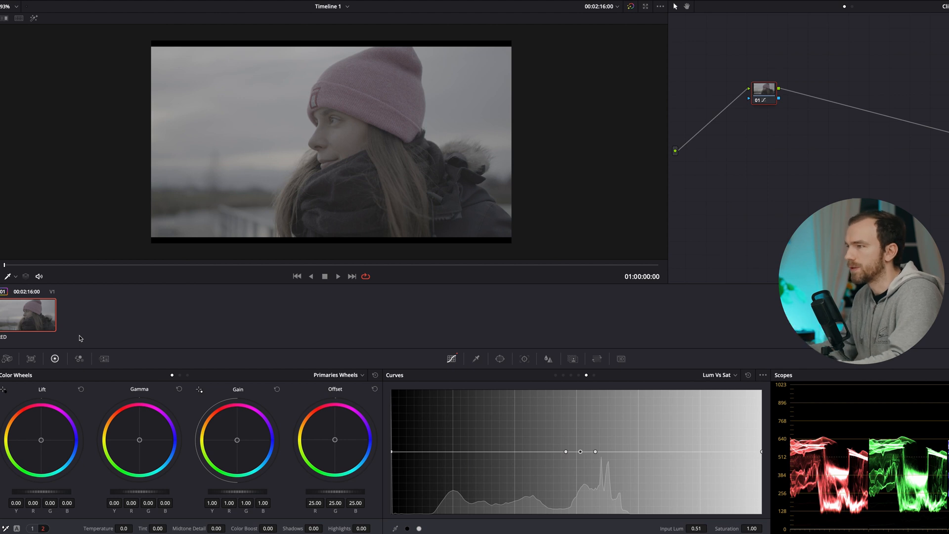
pyautogui.moveTo(782, 86)
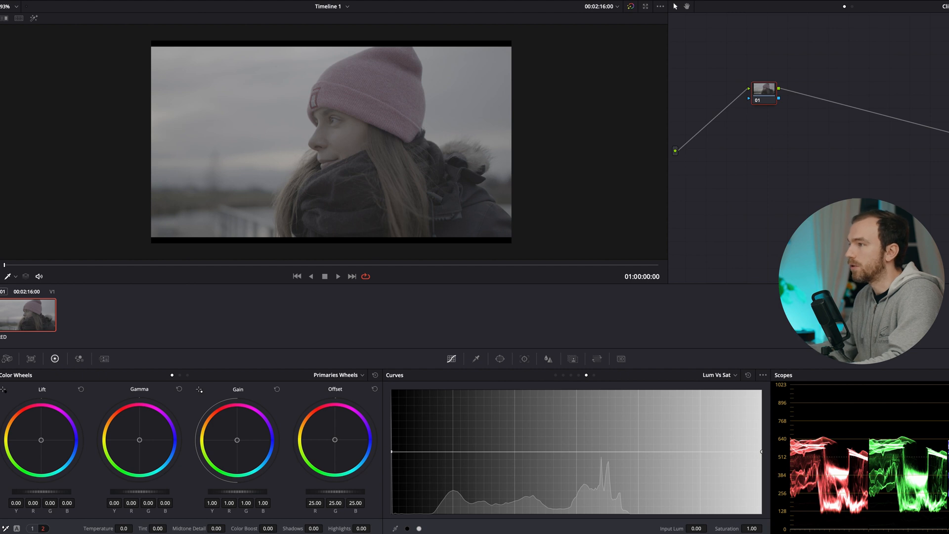
# Set Temporal NR to 3 frames with Better motion estimation in the Motion Effects palette
pyautogui.click(103, 358)
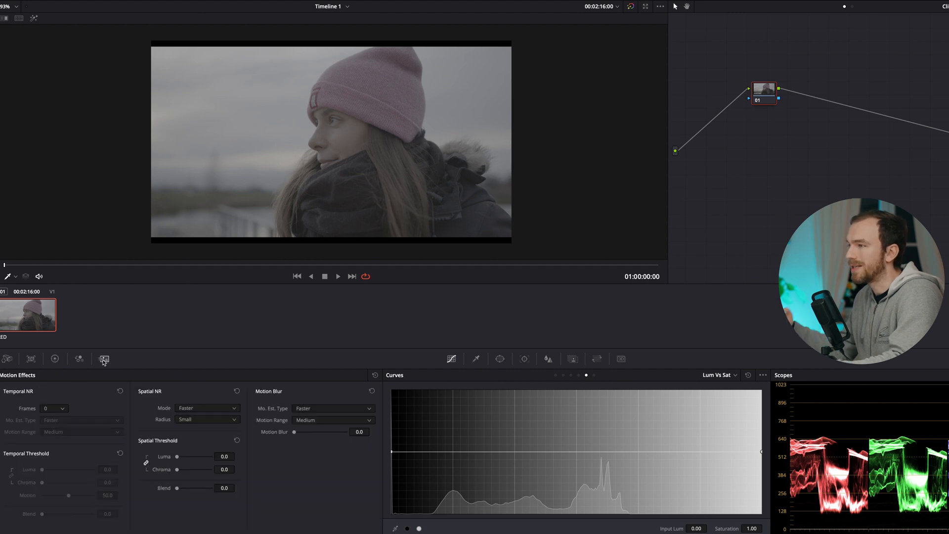
pyautogui.moveTo(102, 359)
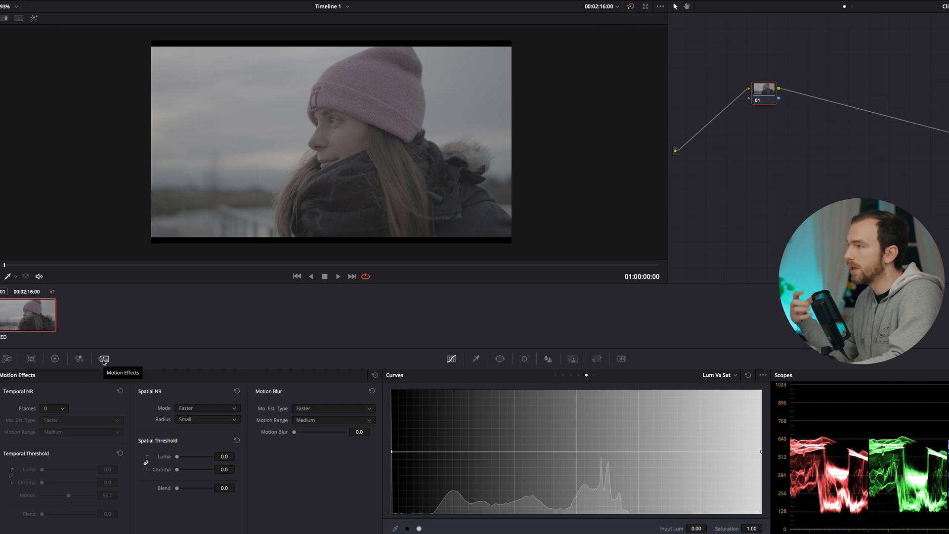
pyautogui.moveTo(65, 400)
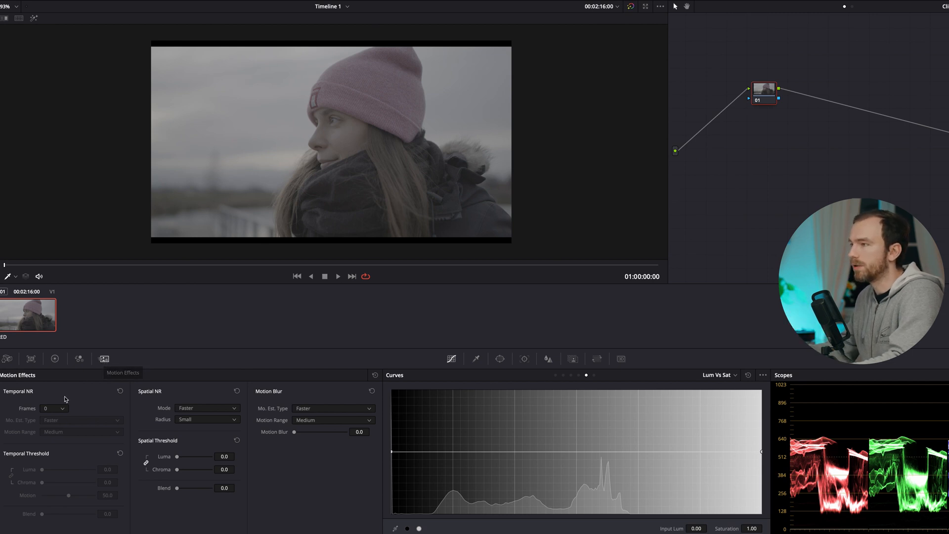
pyautogui.click(54, 408)
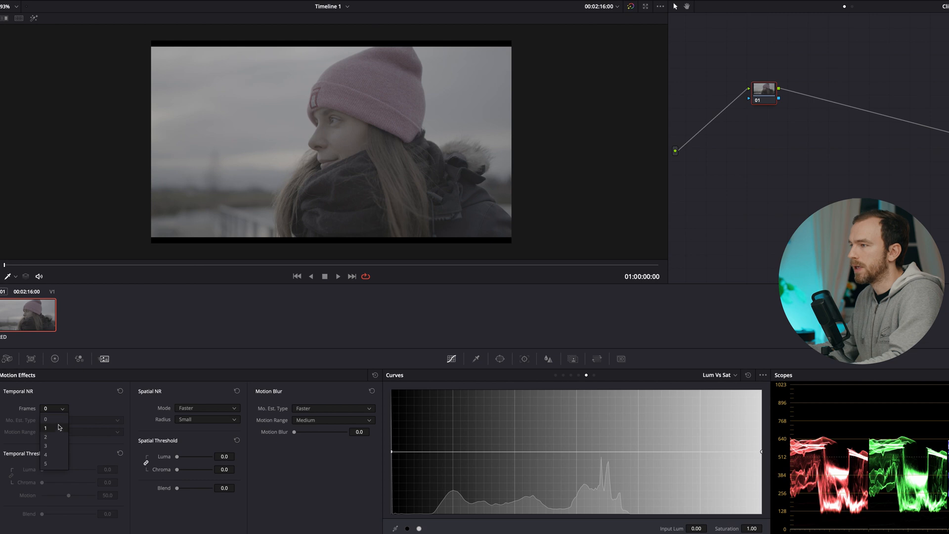
pyautogui.click(46, 419)
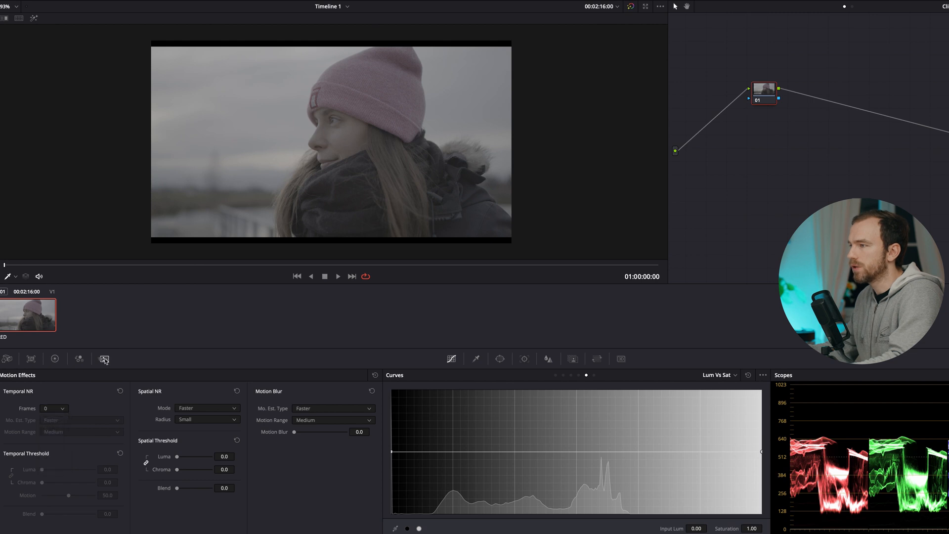
pyautogui.click(54, 408)
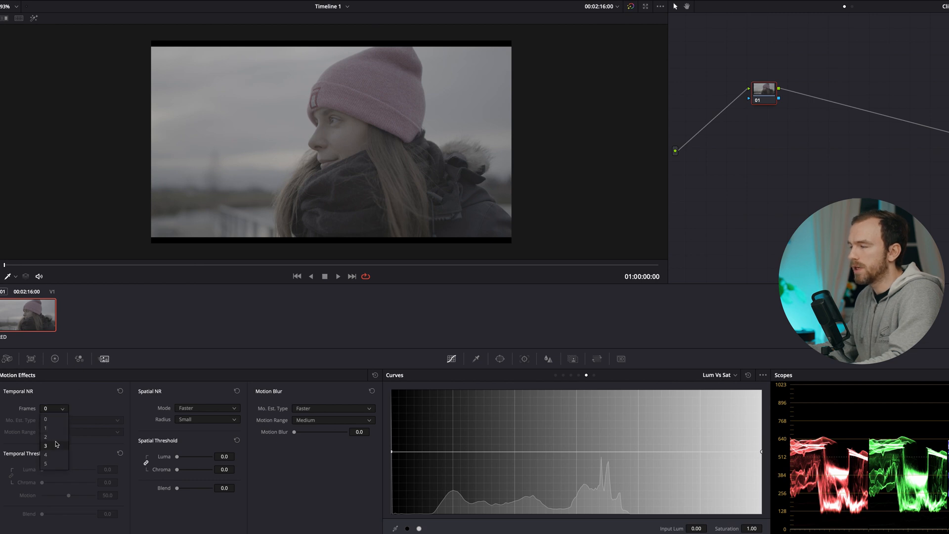
pyautogui.click(45, 445)
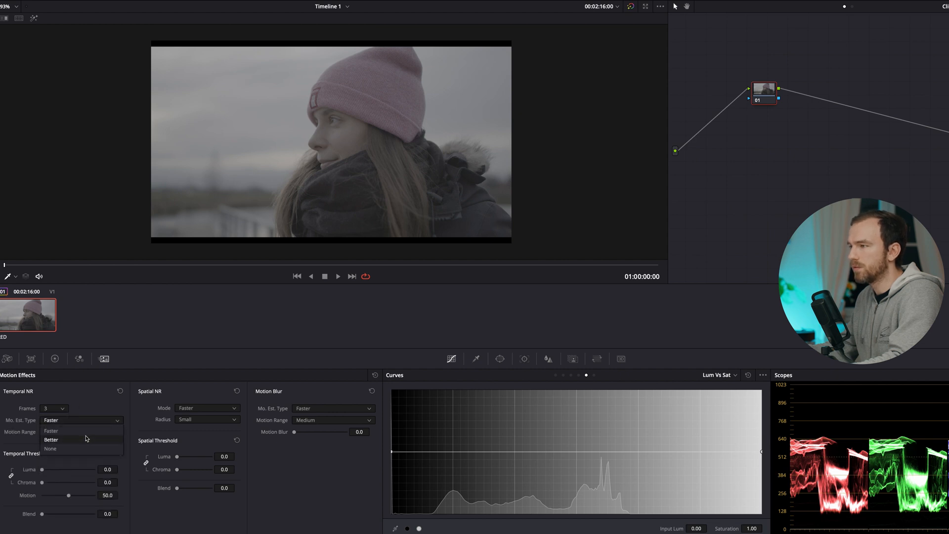
pyautogui.click(51, 439)
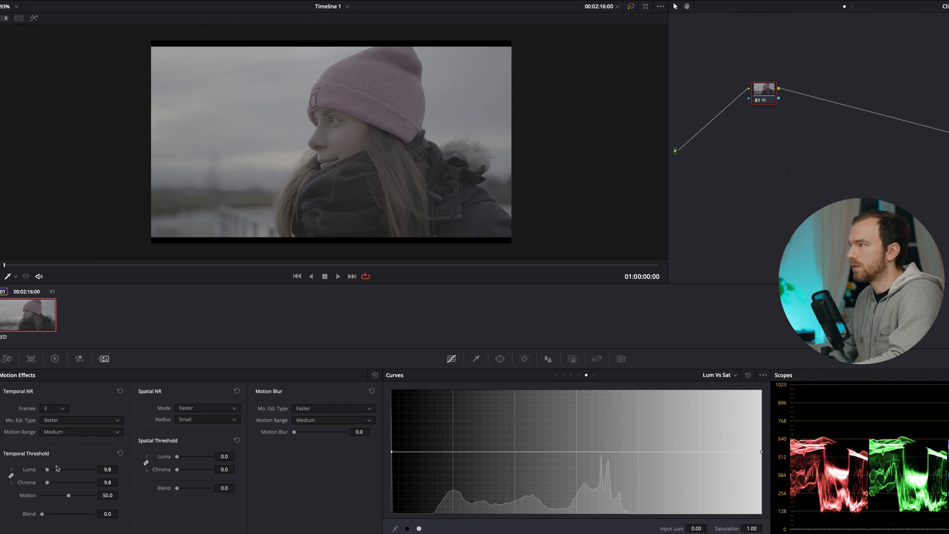
pyautogui.moveTo(356, 179)
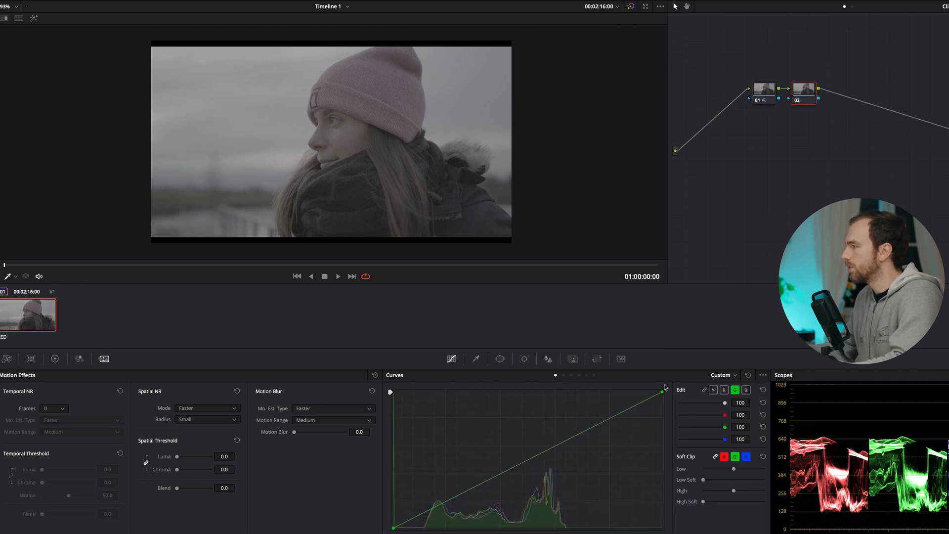
# Shape an S-curve in Curves on node 02 to restore contrast
pyautogui.click(713, 390)
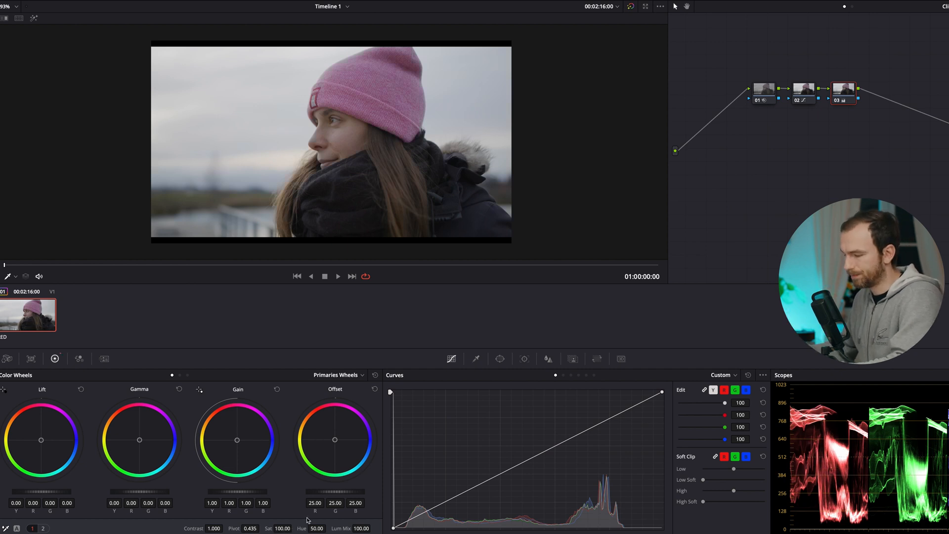
pyautogui.click(8, 358)
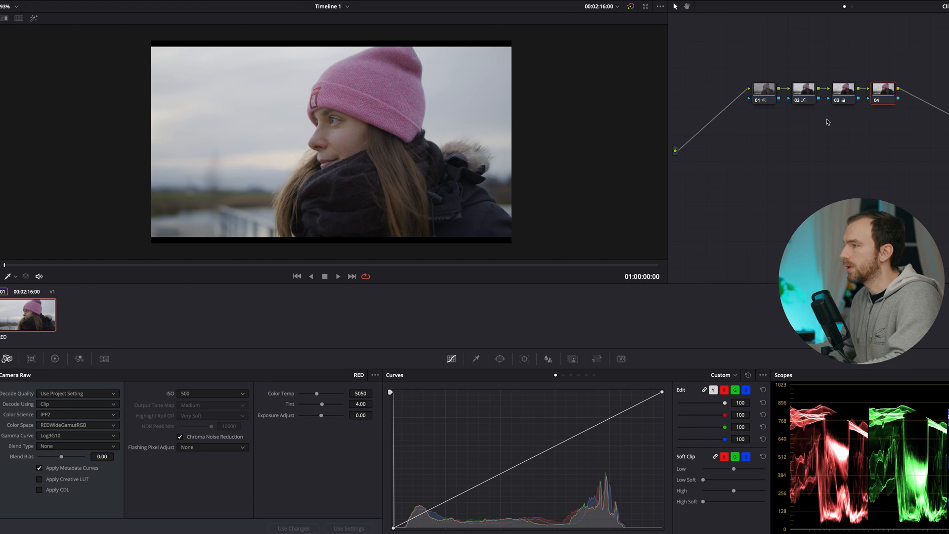
pyautogui.moveTo(400, 135)
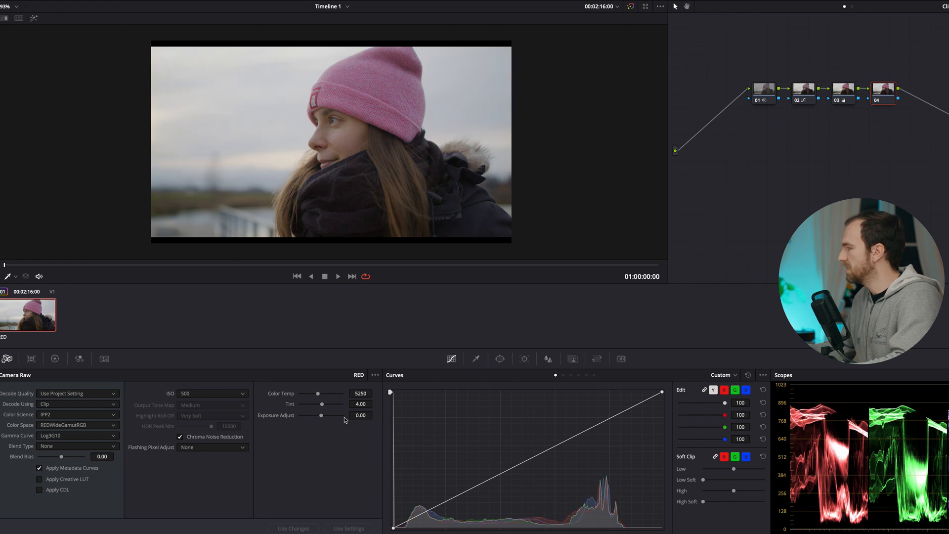
pyautogui.moveTo(227, 404)
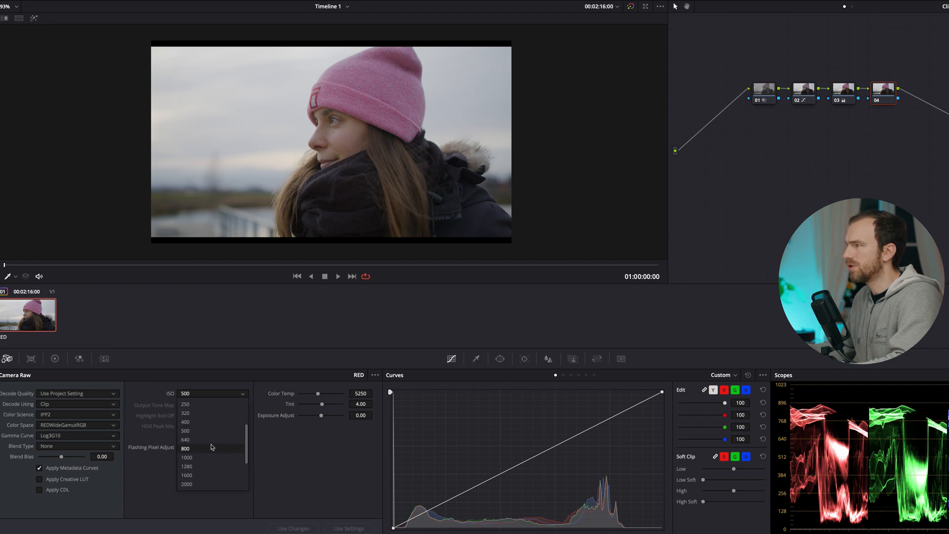
# Test raw ISO 800 in Camera Raw, then return it to 500
pyautogui.click(185, 448)
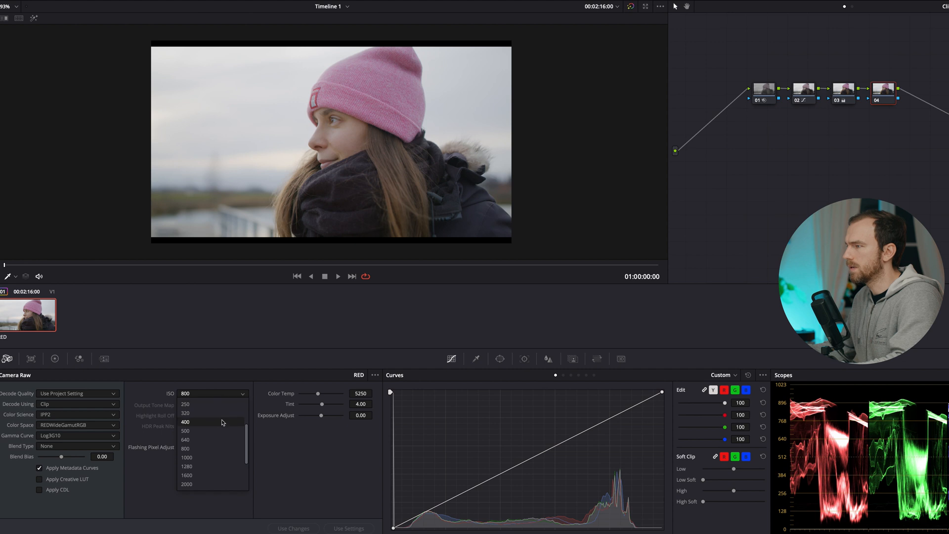
pyautogui.click(185, 430)
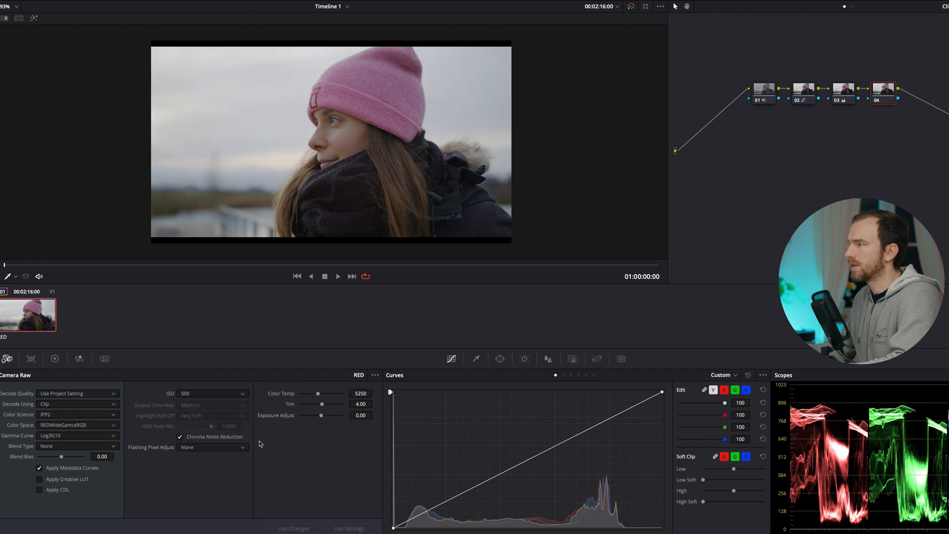
pyautogui.moveTo(346, 140)
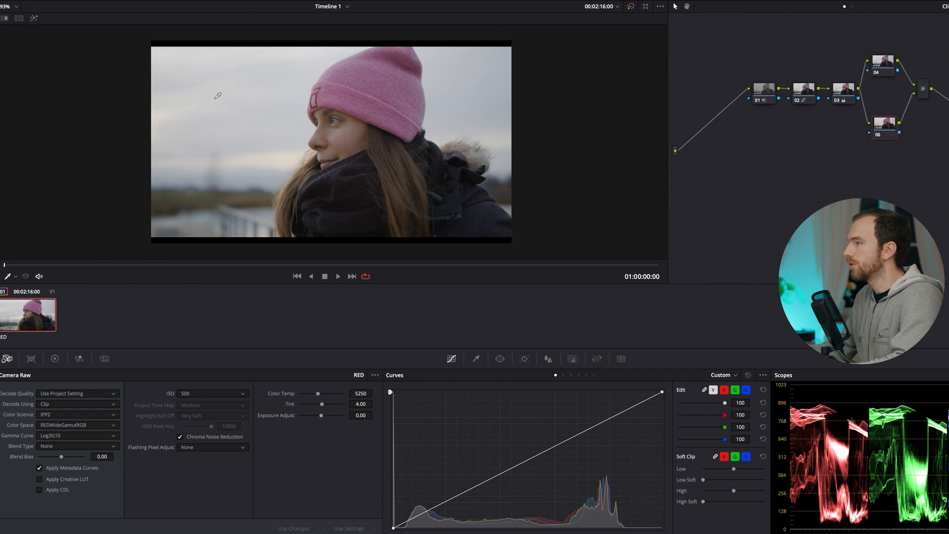
# Key the woman's skin tones with the Qualifier on node 06 and turn the matte highlight off
pyautogui.click(475, 358)
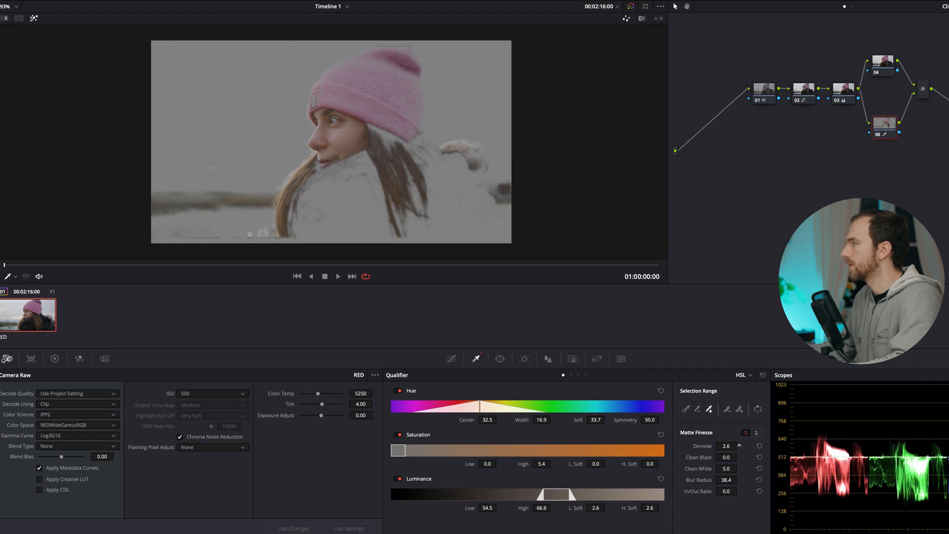
pyautogui.click(740, 446)
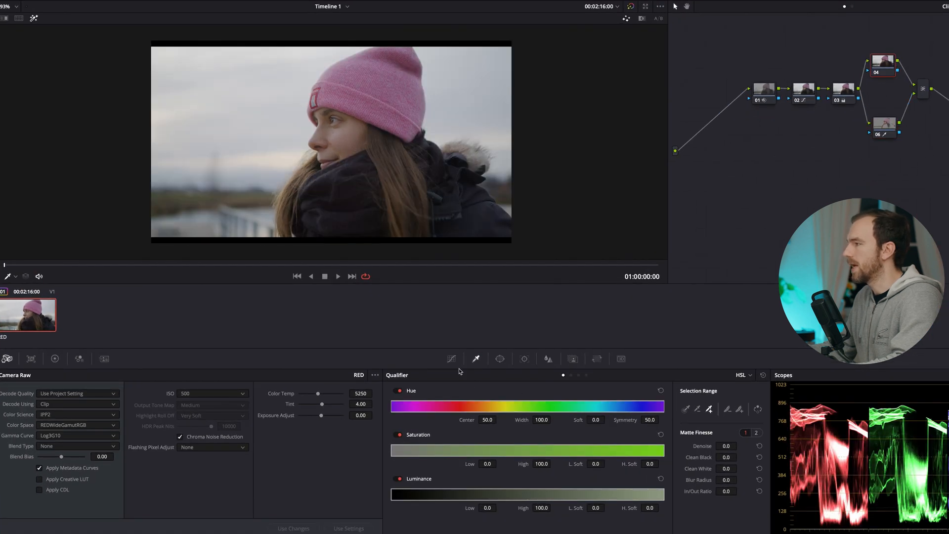
# Lift the blue channel curve midtones on node 04 to cool the image
pyautogui.click(451, 358)
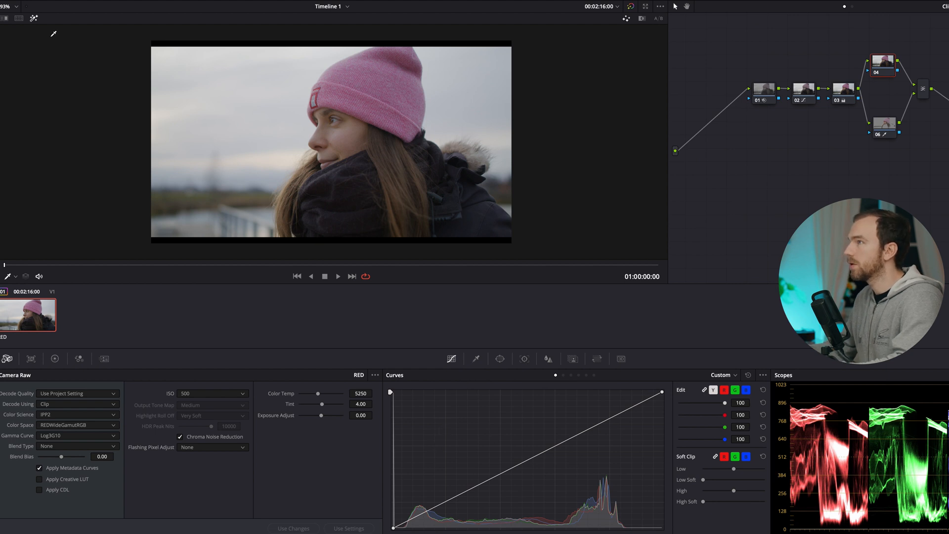
pyautogui.moveTo(703, 418)
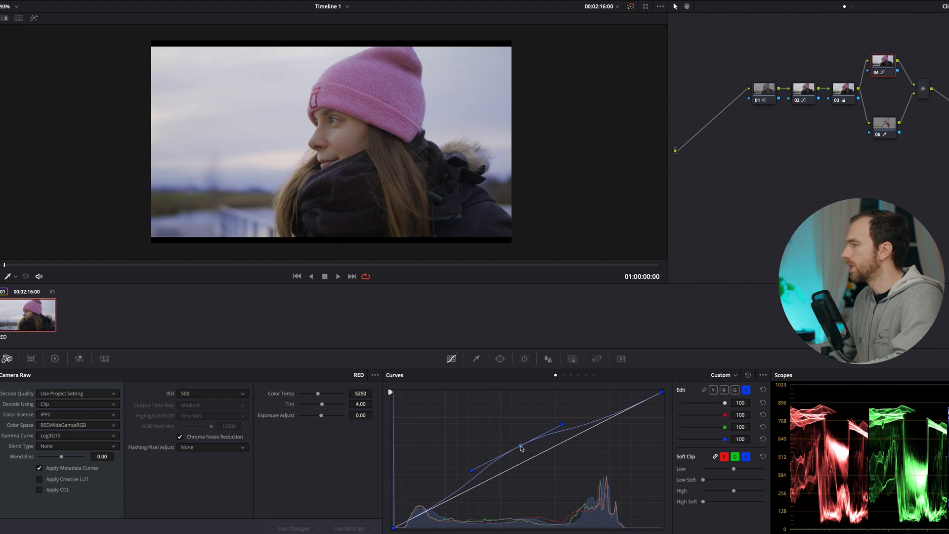
pyautogui.click(734, 389)
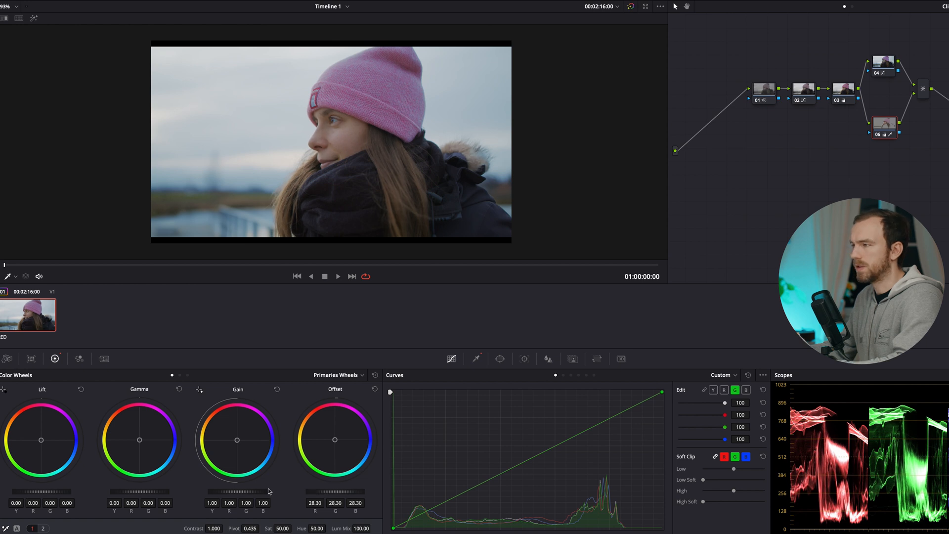
pyautogui.moveTo(139, 440)
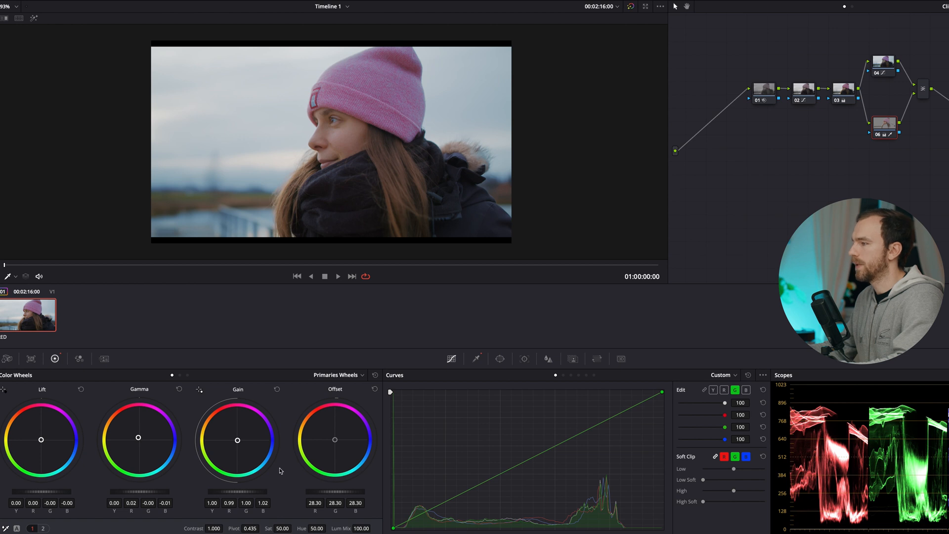
pyautogui.moveTo(928, 98)
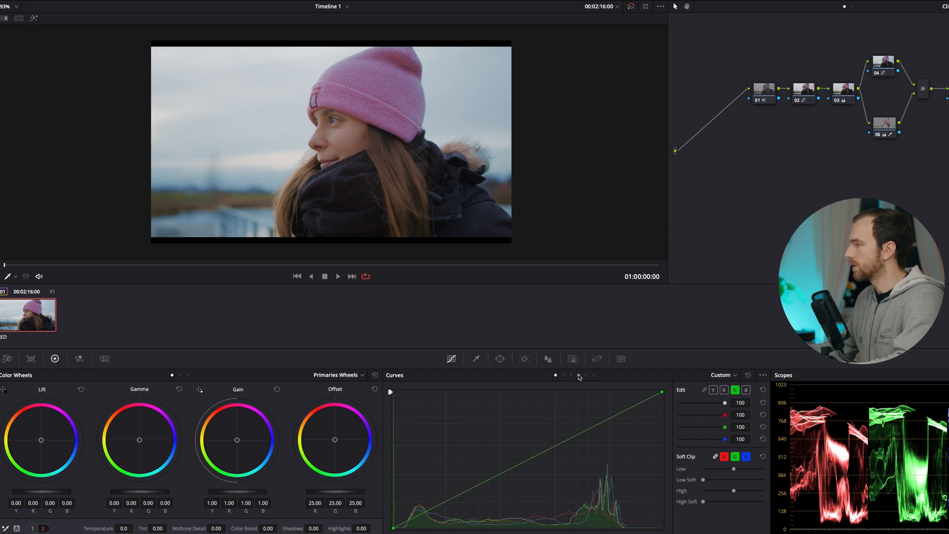
# Switch the Curves palette to Lum vs Sat mode for the skin node
pyautogui.click(585, 375)
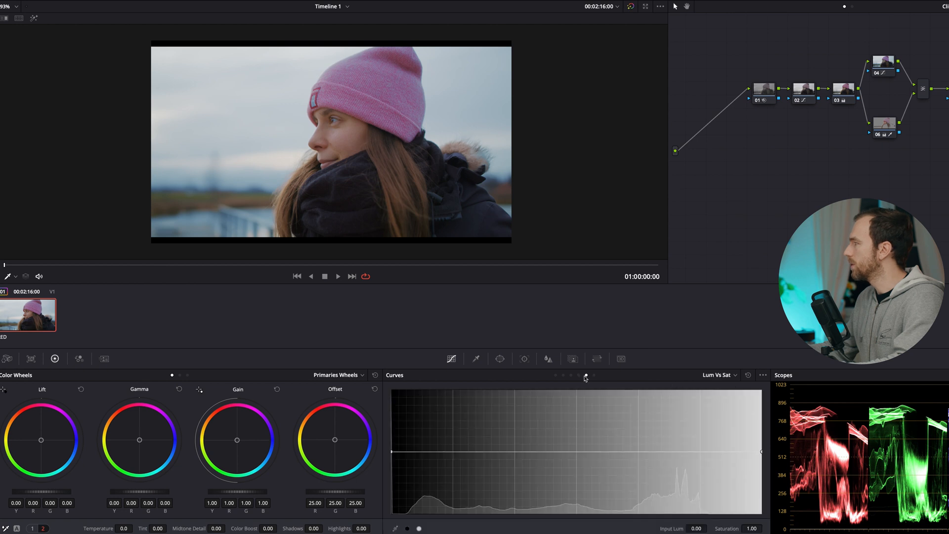